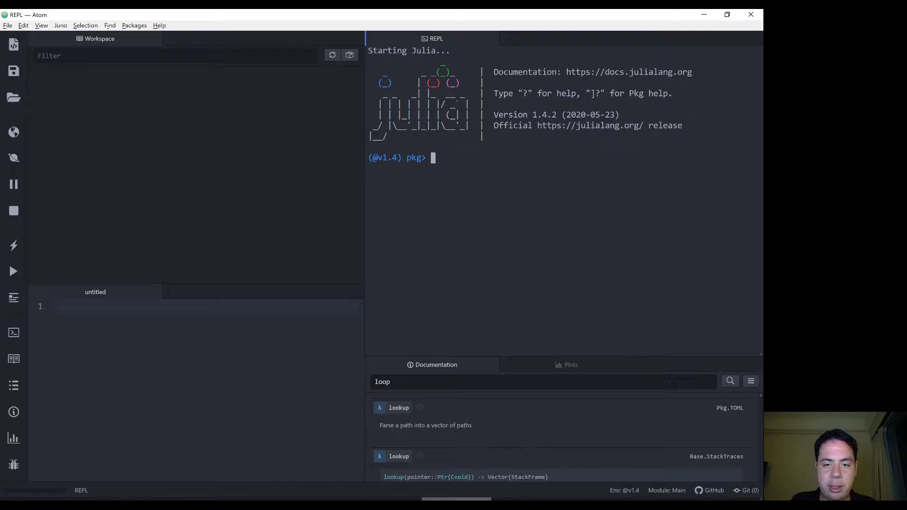
Install the CSV package with its dependencies using 'add CSV' at the pkg> prompt.
text(add CSV)
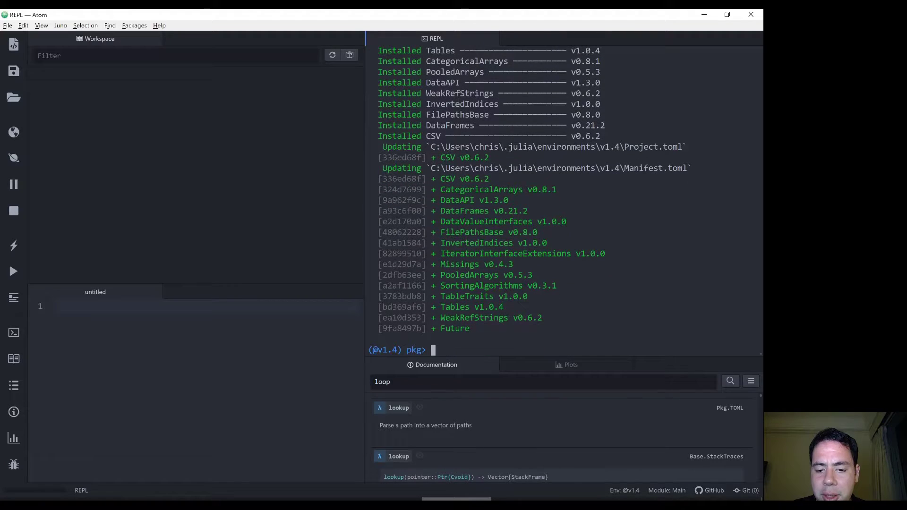
After failed 'data' and 'versio' entries, show the Pkg help listing add, remove, status and update.
text(dataframes)
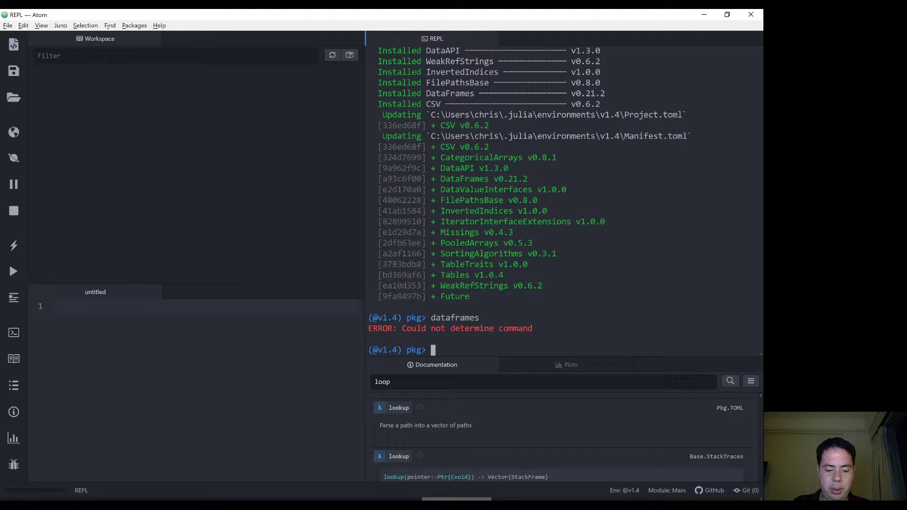
text(version)
text(?)
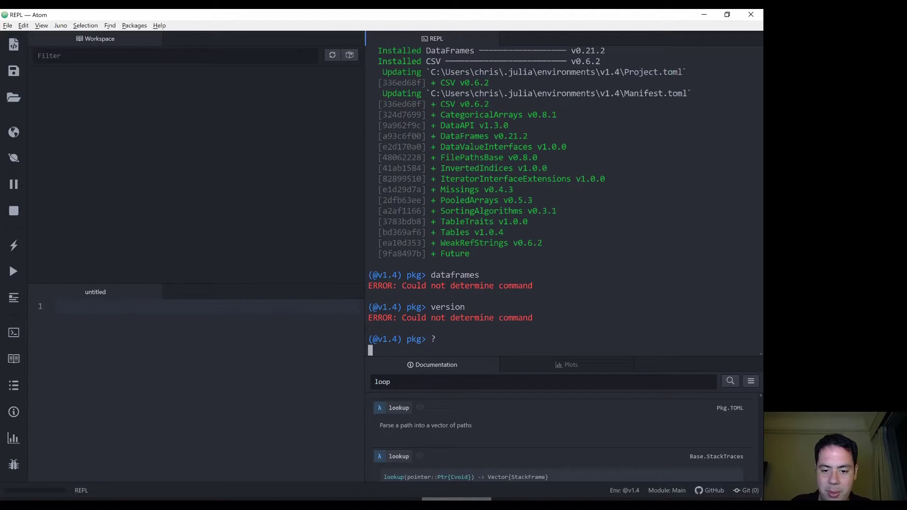
key(enter)
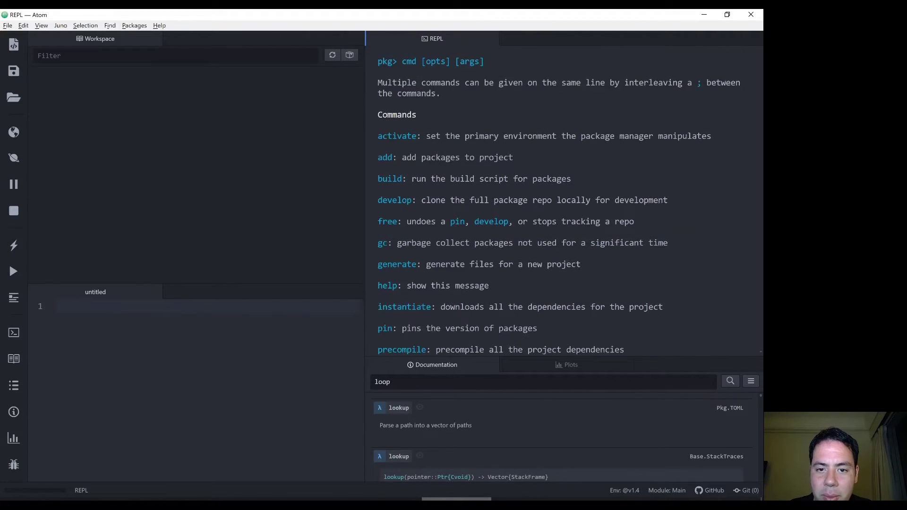
scroll(down, 3)
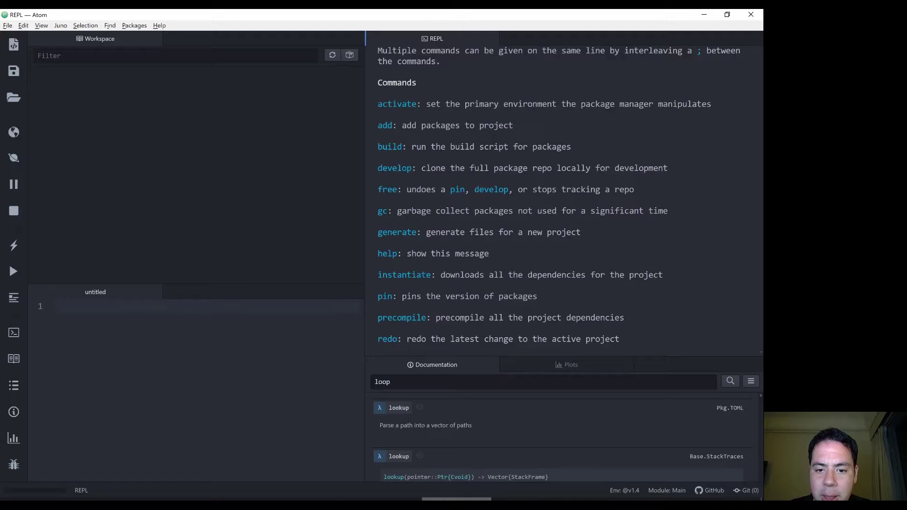
scroll(down, 3)
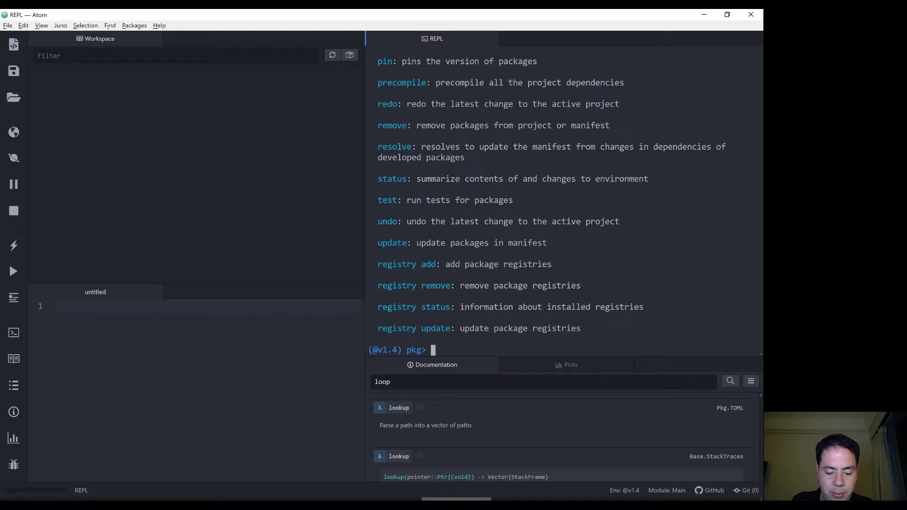
Remove the CSV package, then reinstall it with 'add CSV', clearing a stray ']' entry.
text(remove CSV)
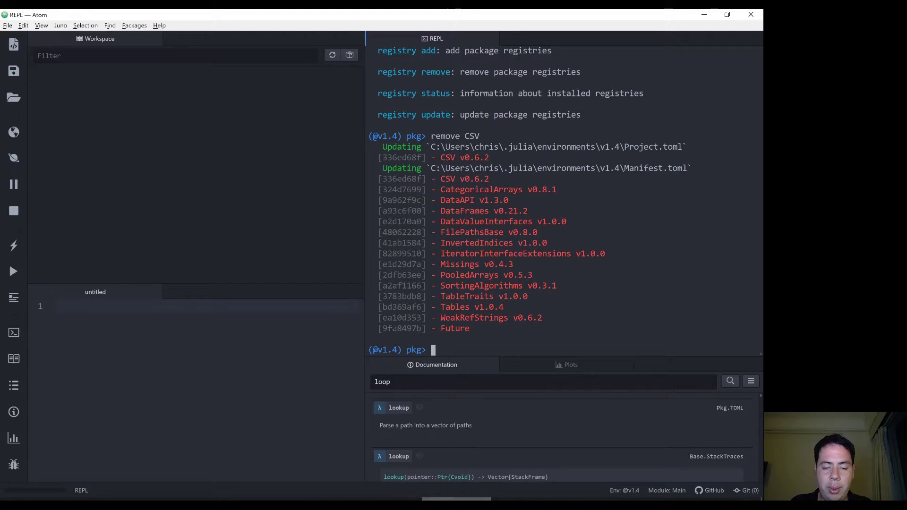
text(add CSV)
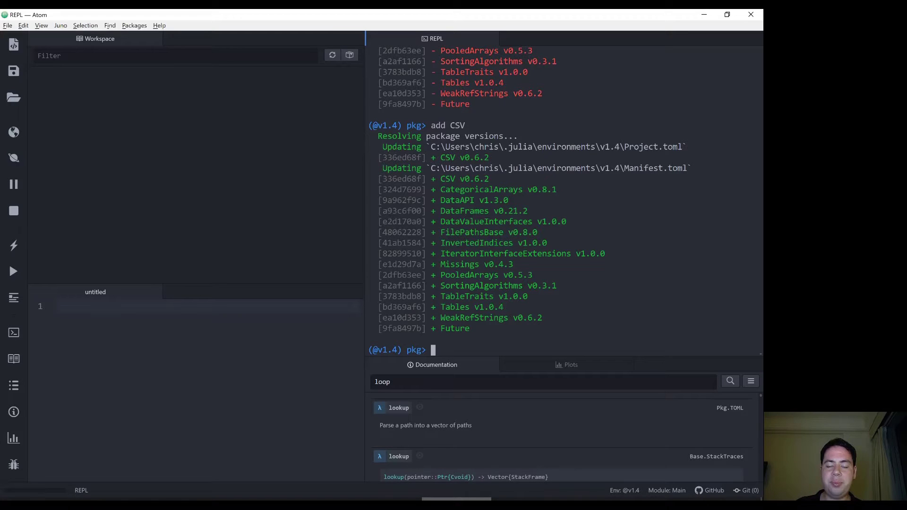
text(])
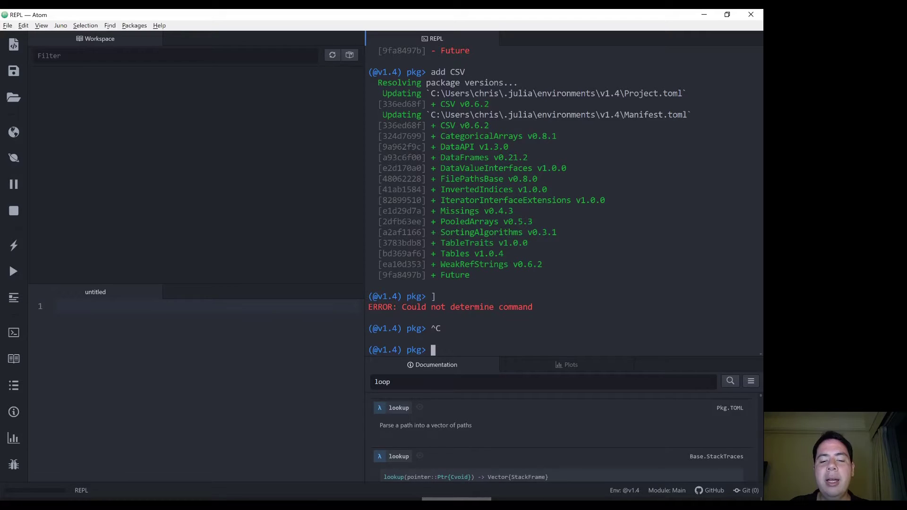
text(a)
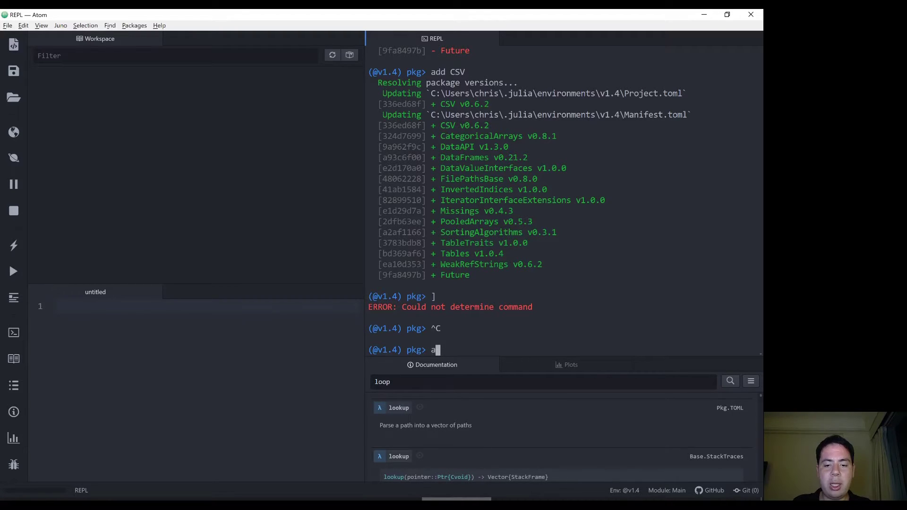
text(dd CSV)
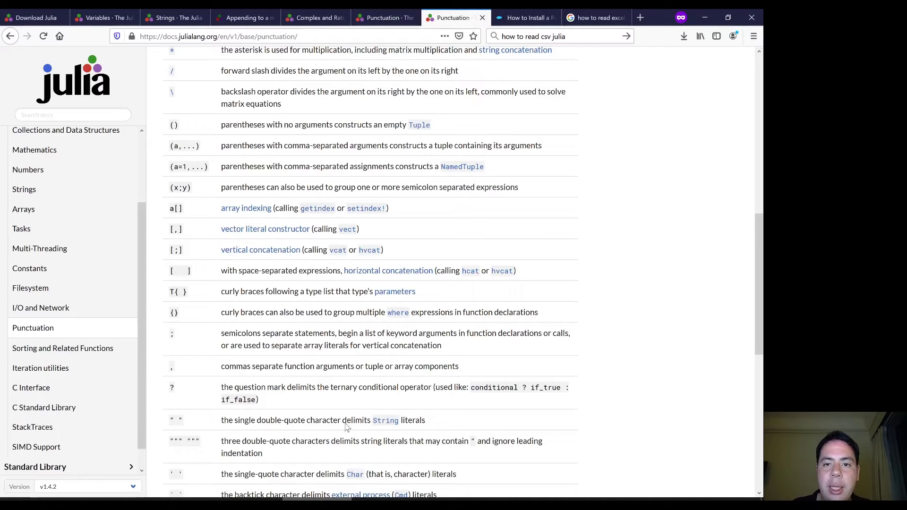
Search Google for 'julia hub' and go to the JuliaHub website from the results.
click(597, 17)
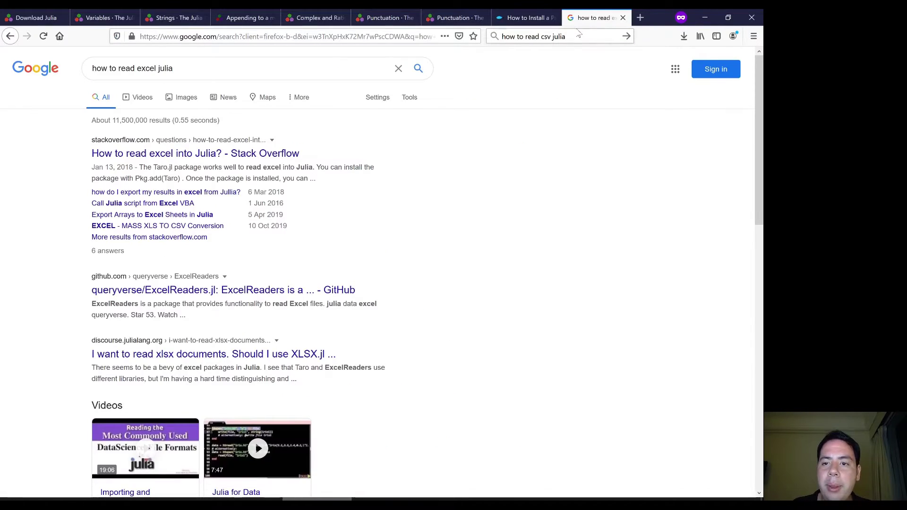
text(julia hub)
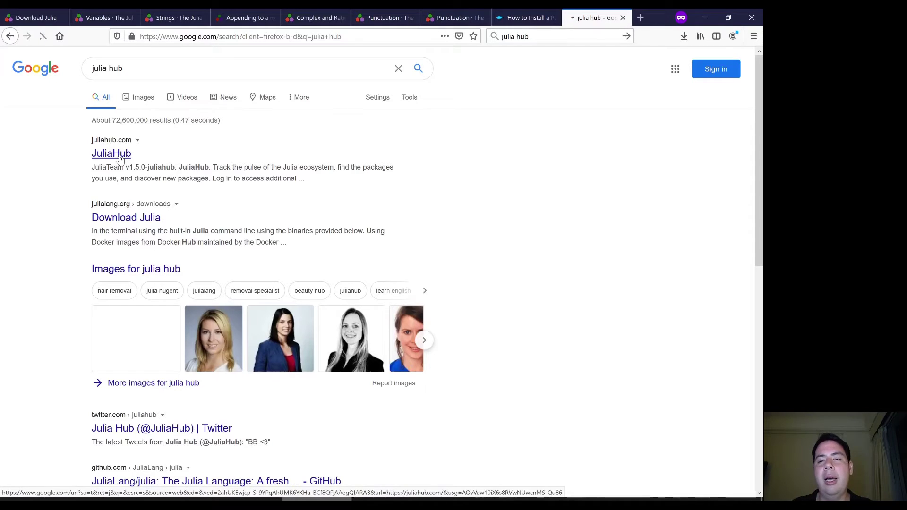
click(111, 153)
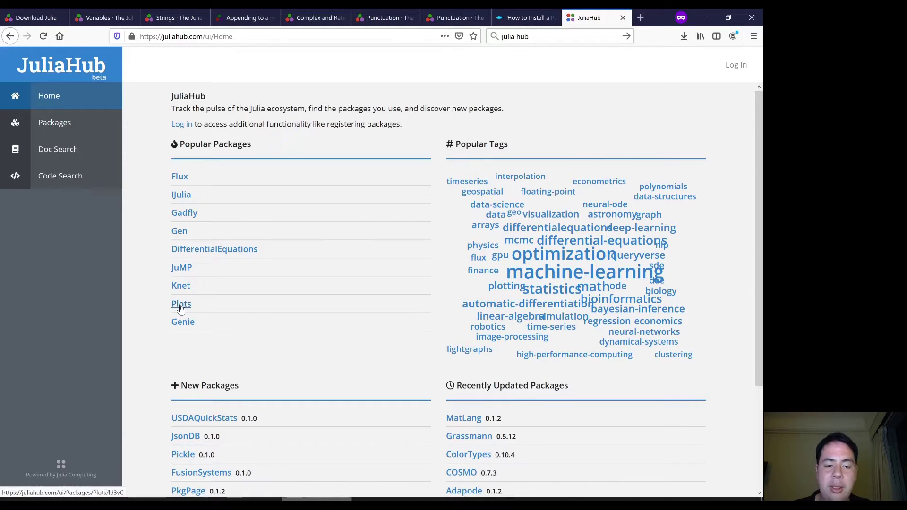
Open the Plots package page from JuliaHub's Popular Packages list.
click(181, 303)
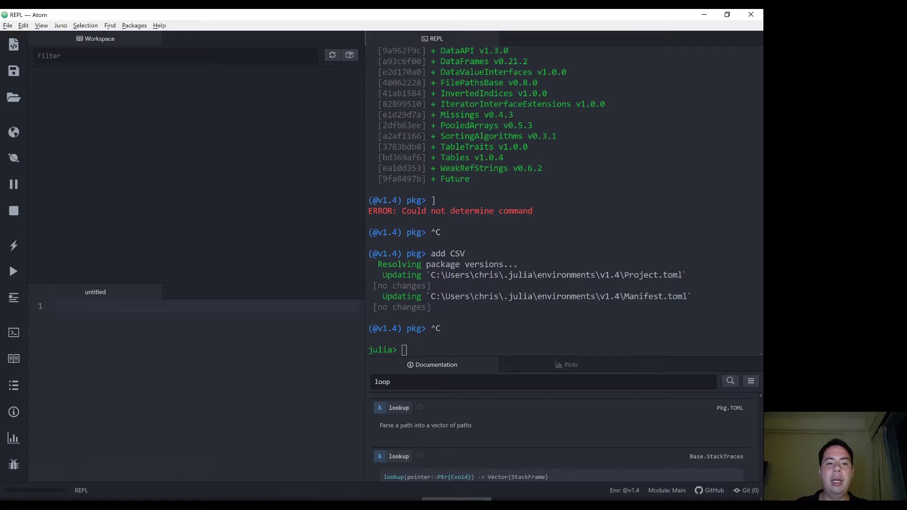
Enter Pkg mode and partly type the 'add P' command for adding Plots.
text(ad)
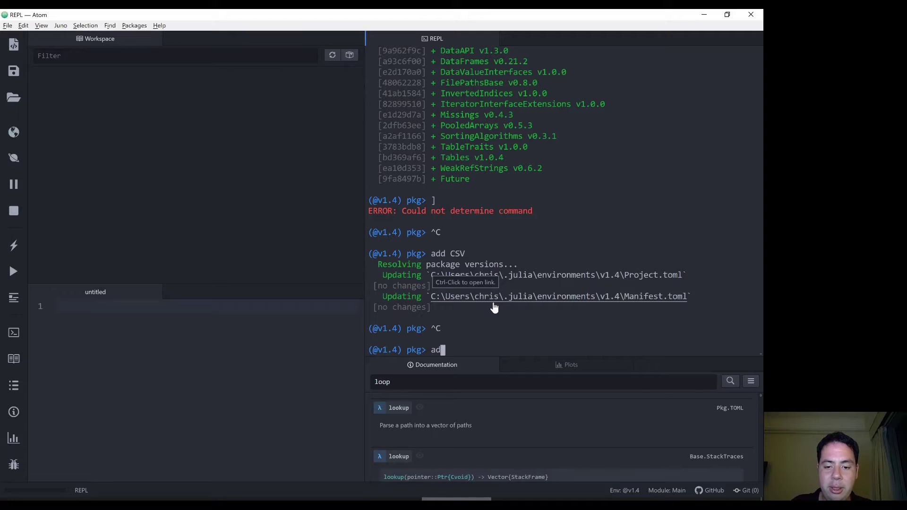
text(d)
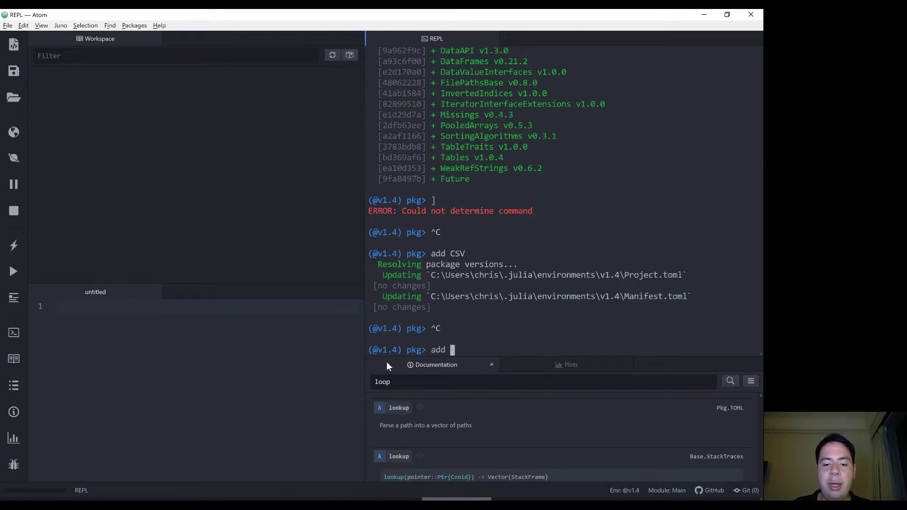
text(P)
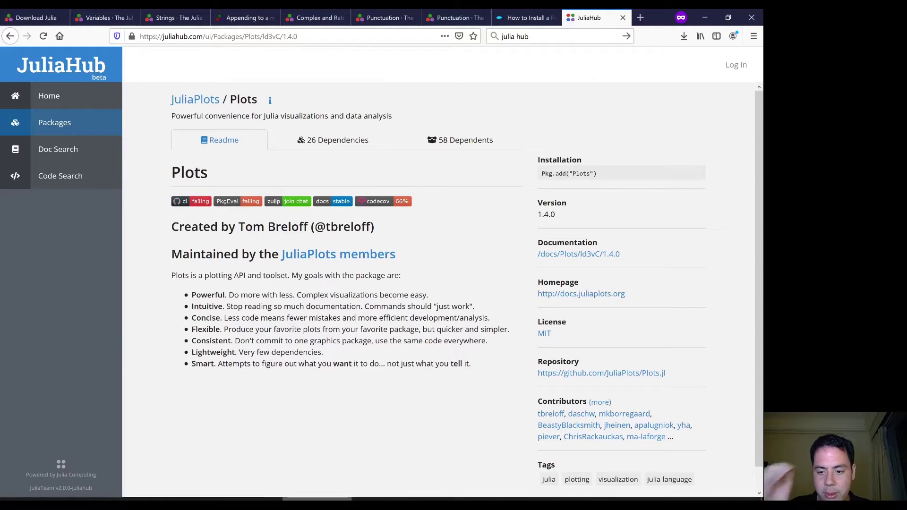
Go back to the JuliaHub home page and view the JuMP package page and its readme.
click(48, 96)
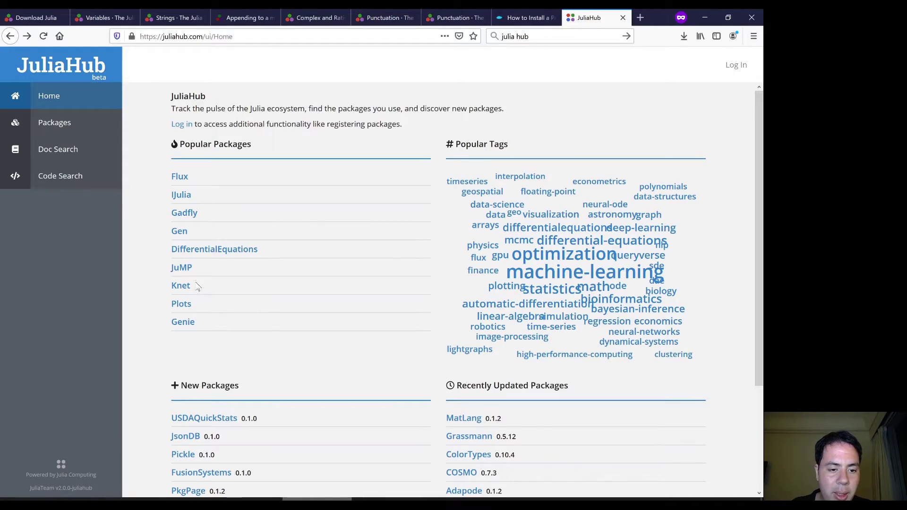
click(181, 268)
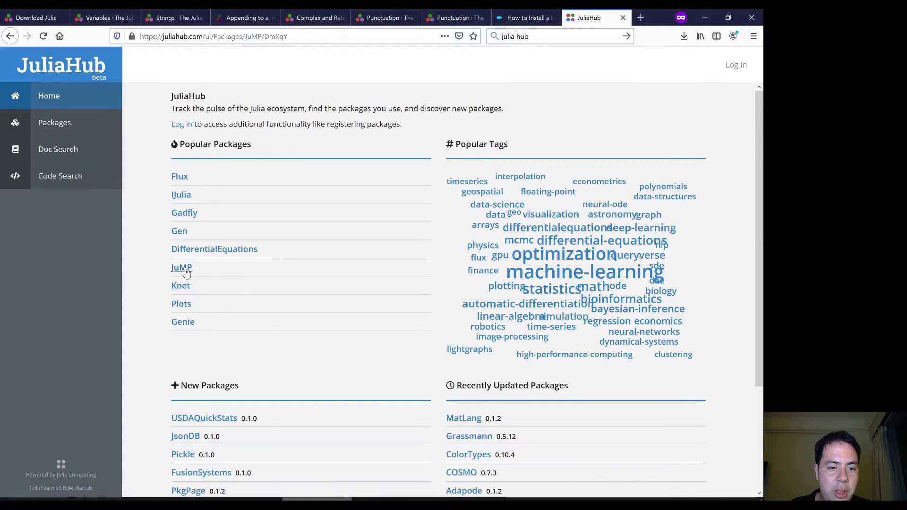
click(181, 267)
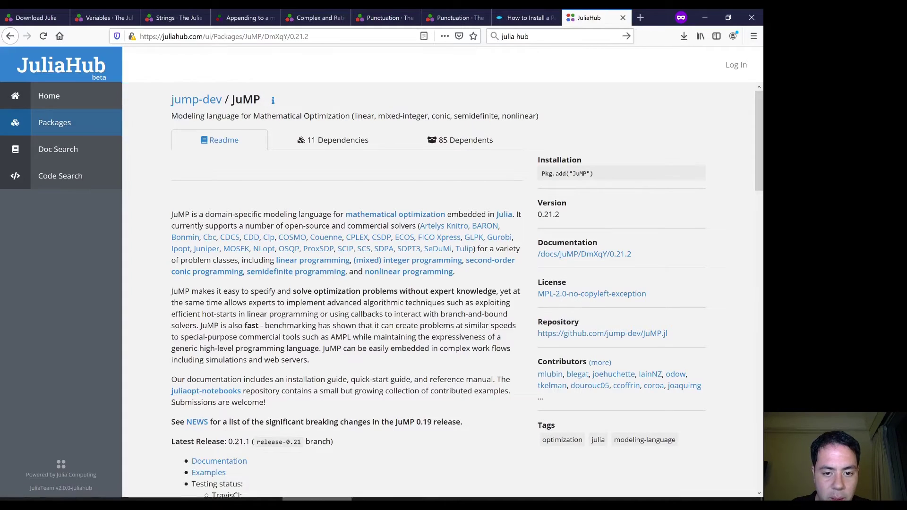
scroll(down, 3)
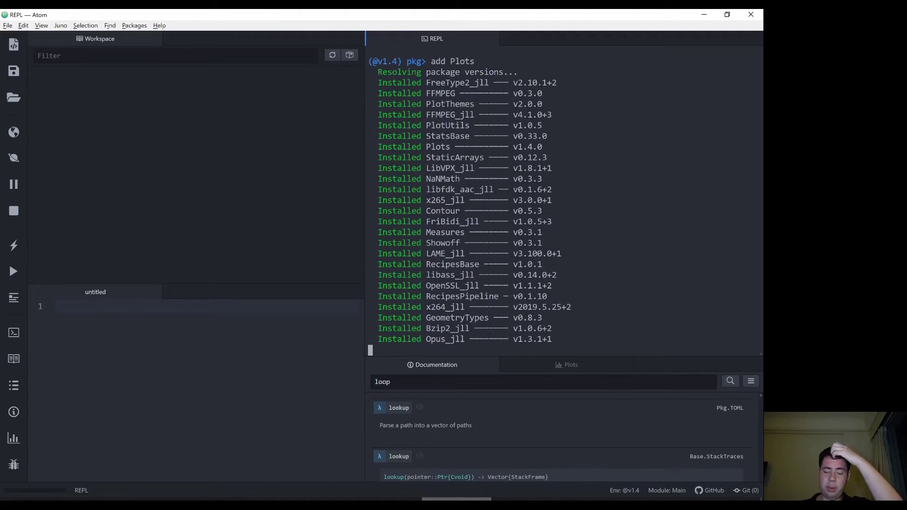
Scroll through the Plots installation output listing dependencies like Zlib, Ogg and libvorbis.
scroll(down, 3)
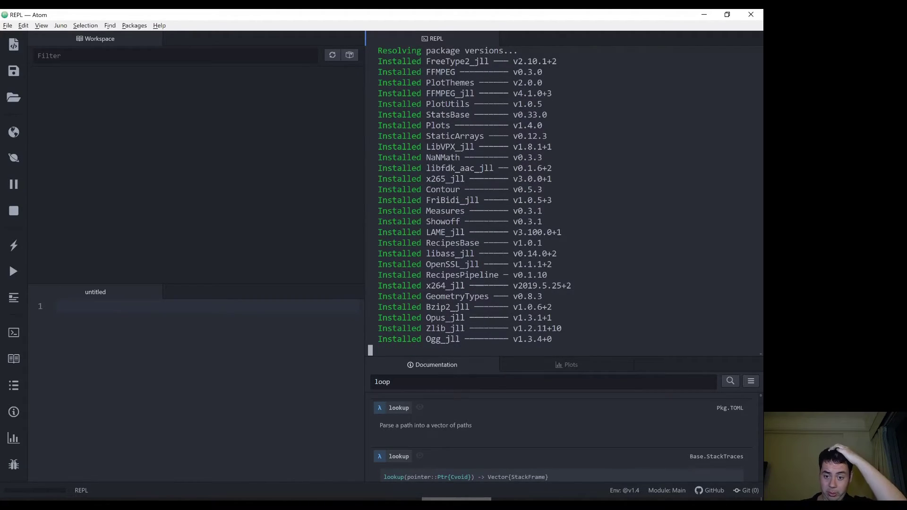
scroll(down, 3)
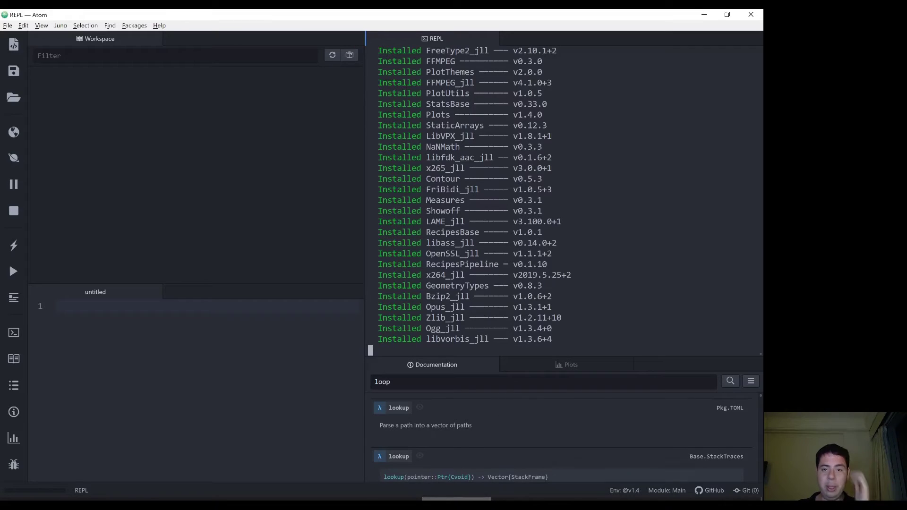